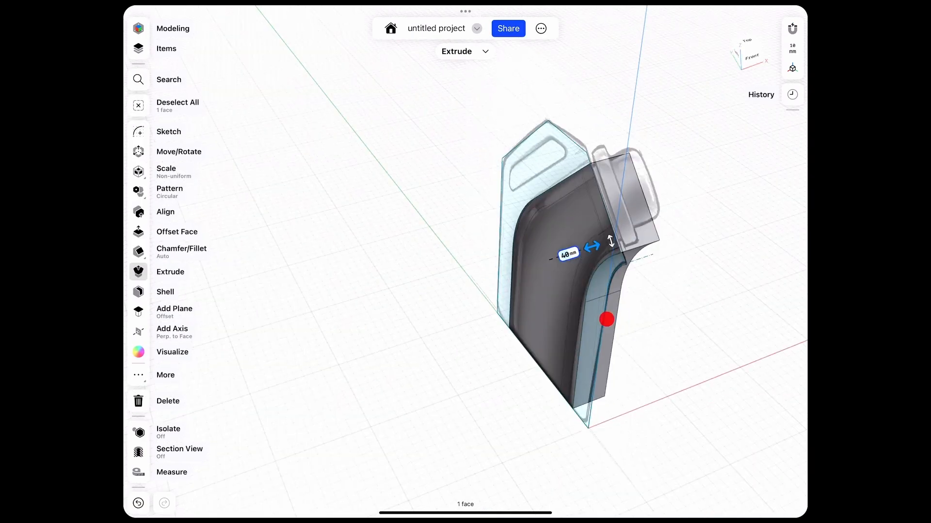
Step: Apply the 40 mm extrusion of the second body and show the History panel
click(166, 48)
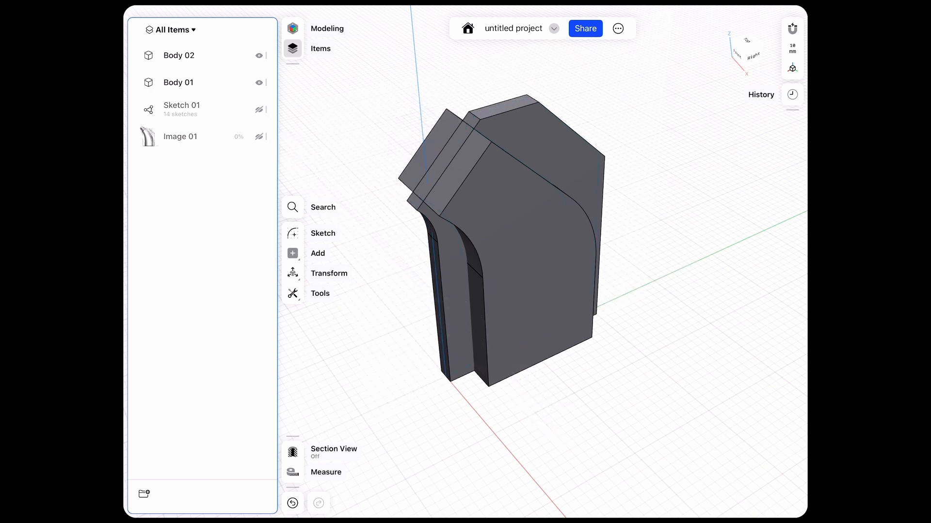
click(791, 94)
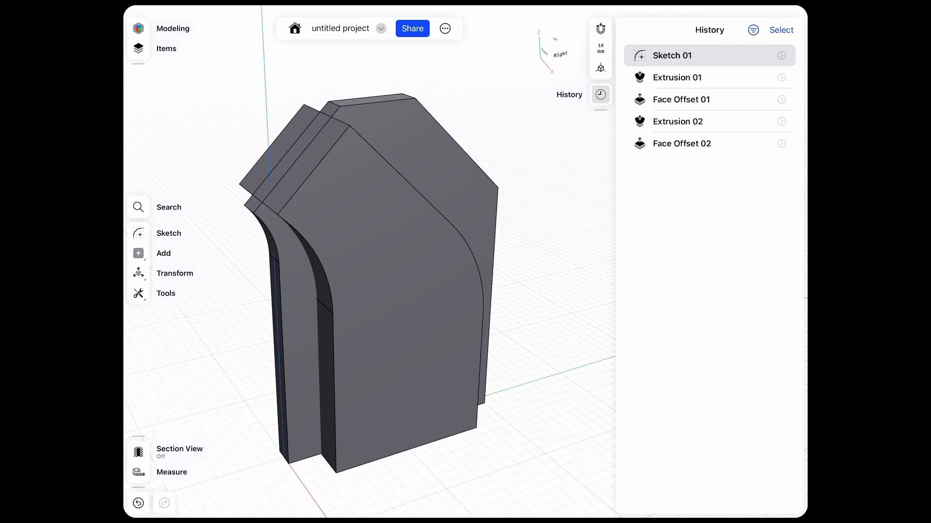
click(676, 77)
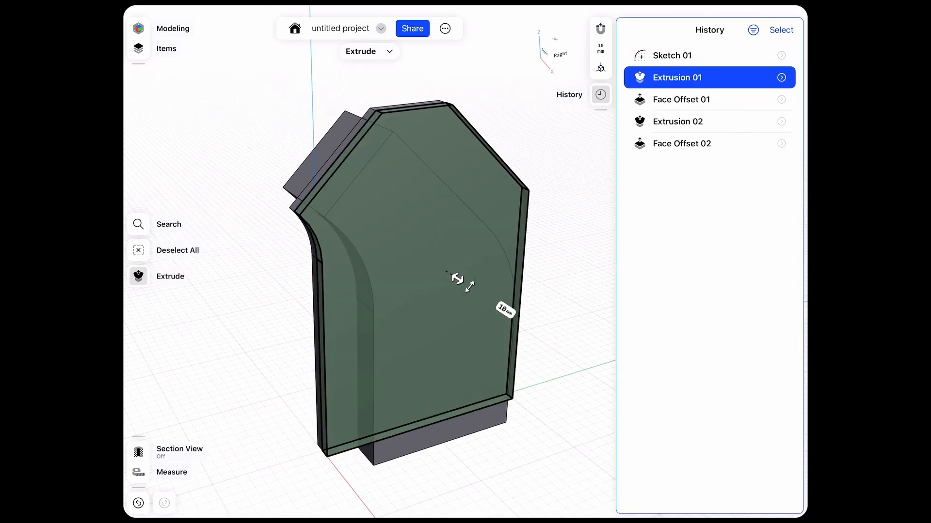
click(680, 99)
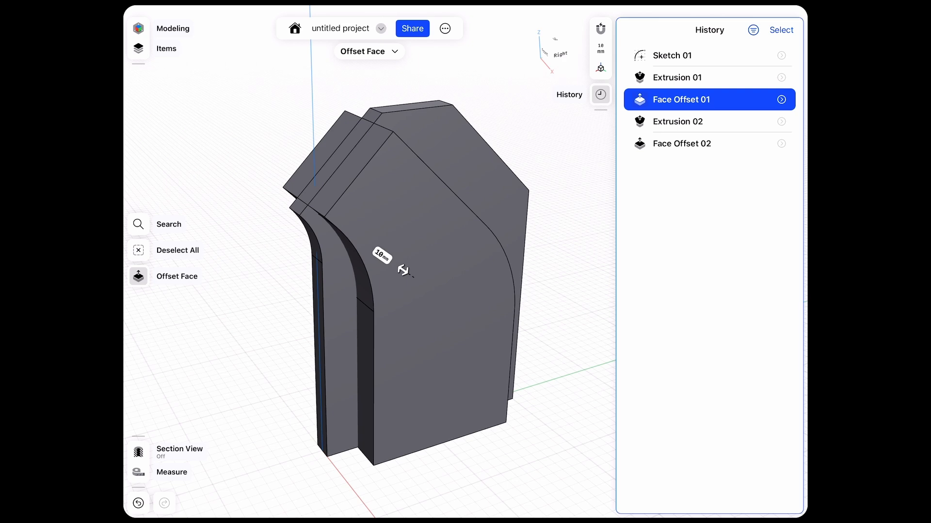
click(678, 122)
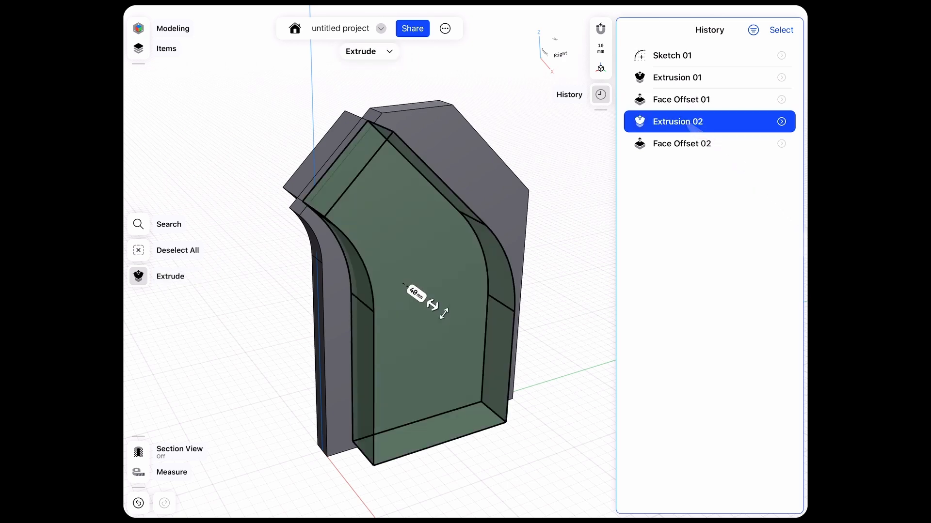
click(676, 122)
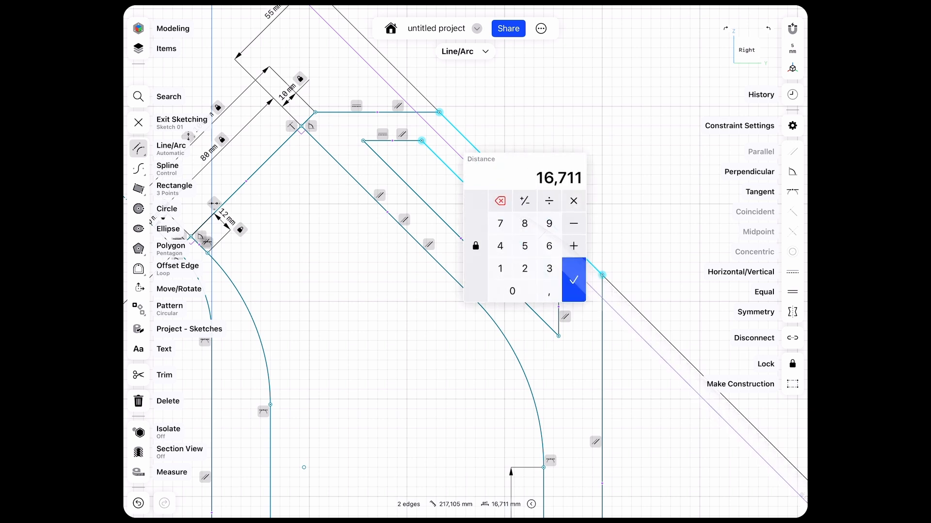
Step: Confirm the new distance between the two slanted edges in Sketch 01
click(573, 281)
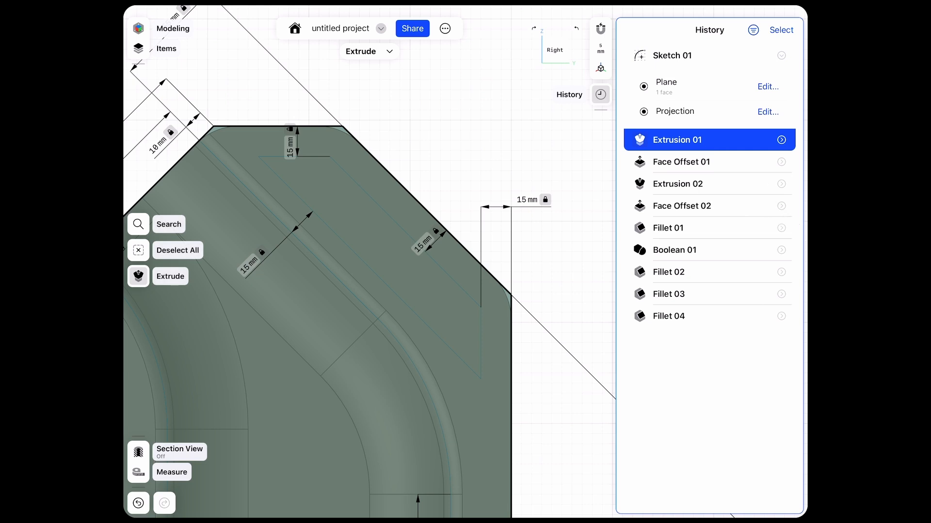
Step: Expand Extrusion 01 in History to reveal its 10 mm distance setting
click(783, 140)
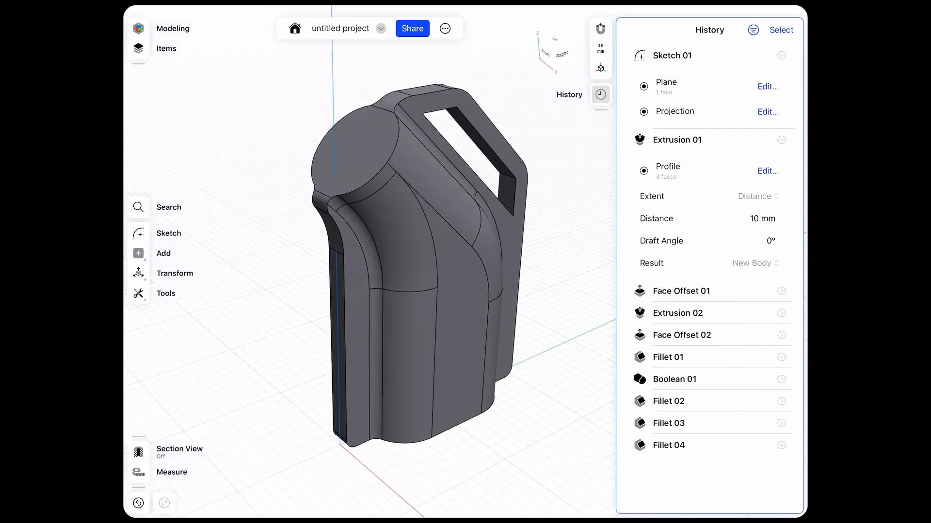
Step: Change Extrusion 01's distance from 10 mm to 5 mm so the container updates
click(782, 56)
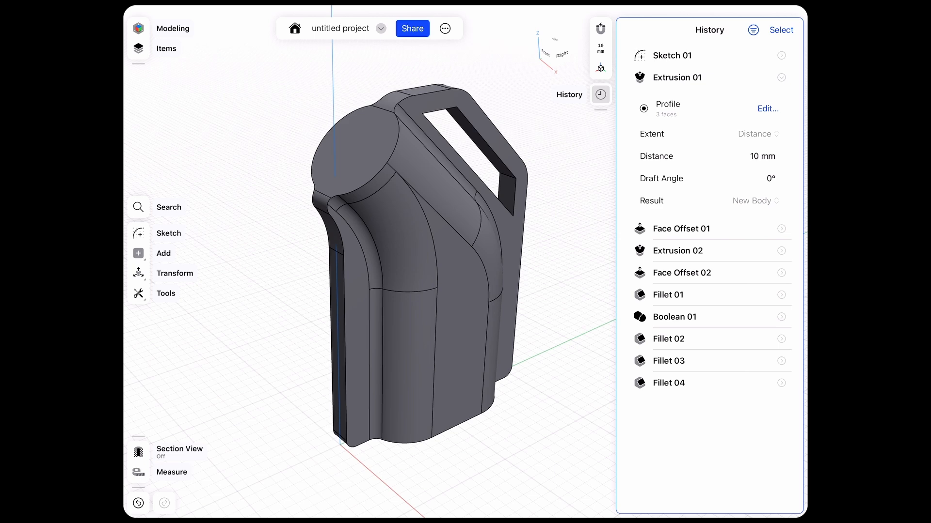
click(760, 156)
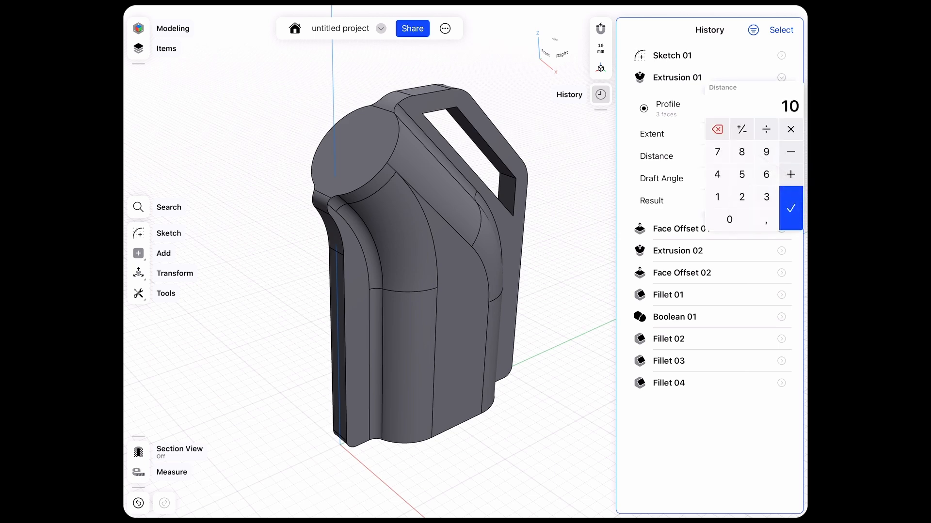
click(790, 208)
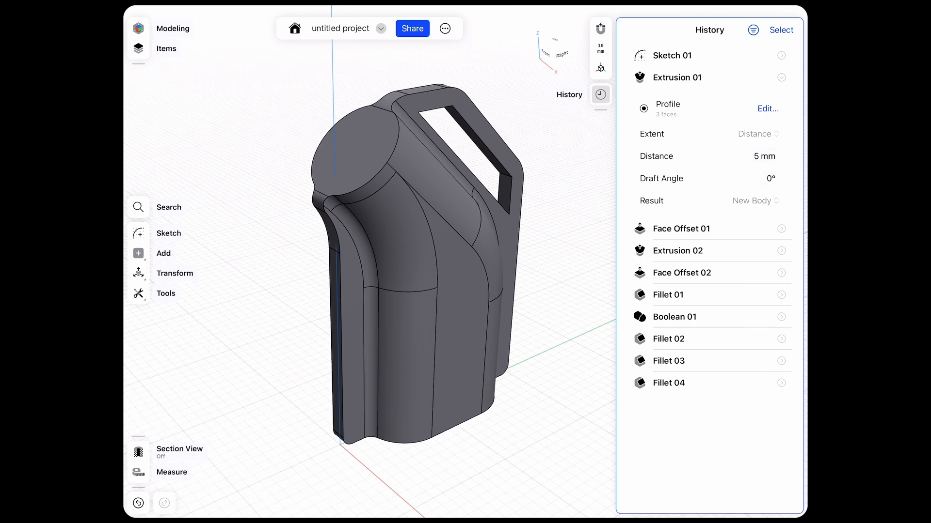